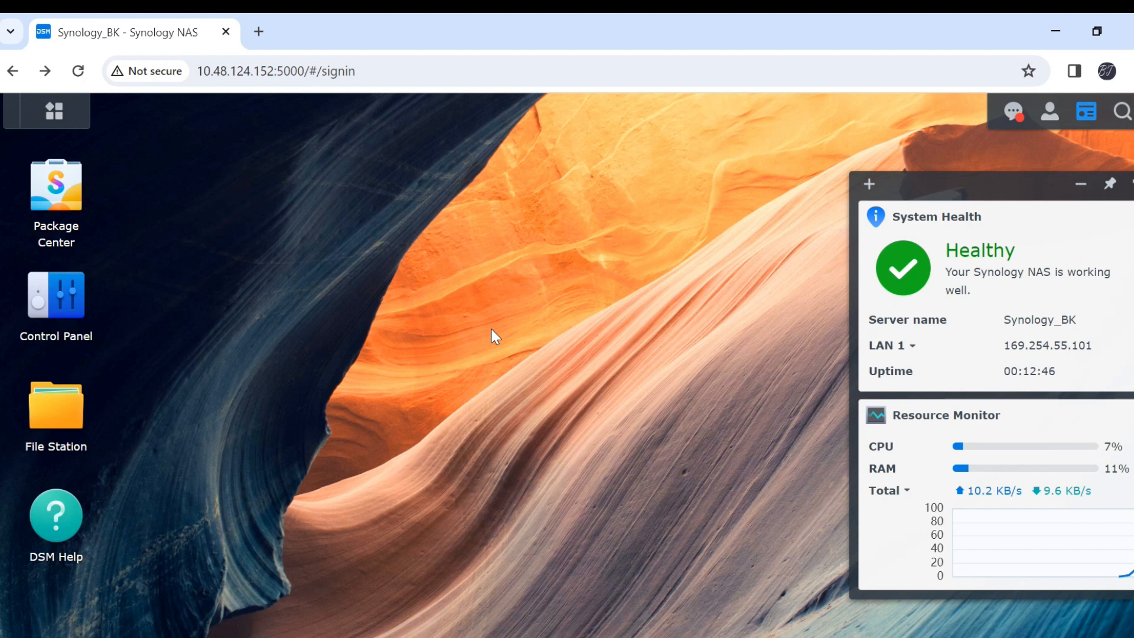
pyautogui.moveTo(54, 111)
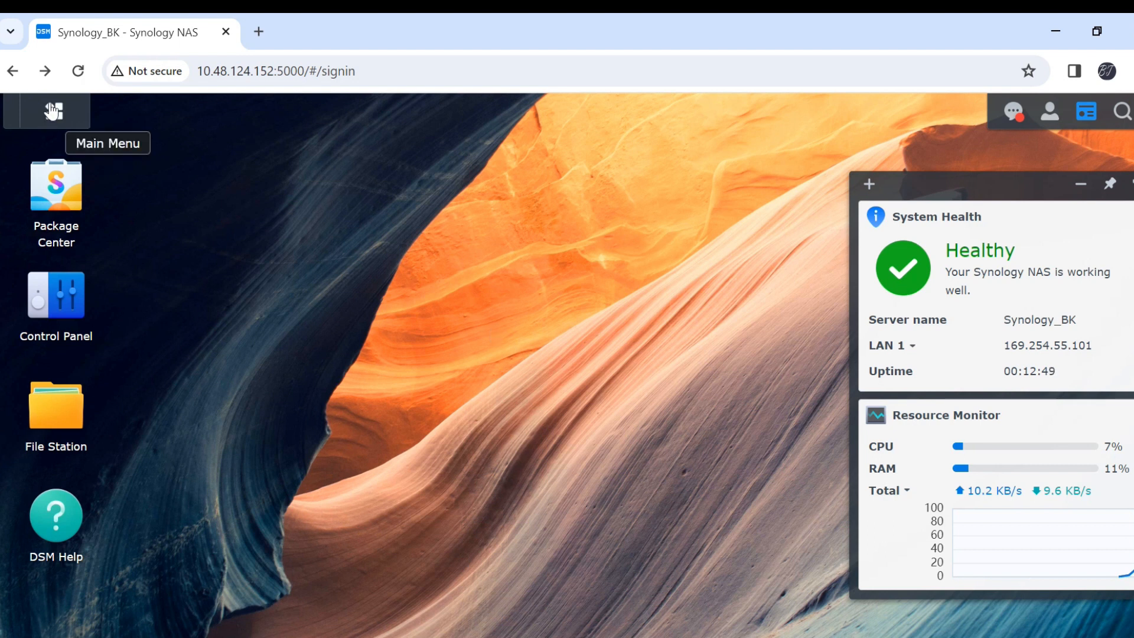
# Launch Storage Manager from the Main Menu and go to its Storage section, which lists no pools
pyautogui.click(48, 111)
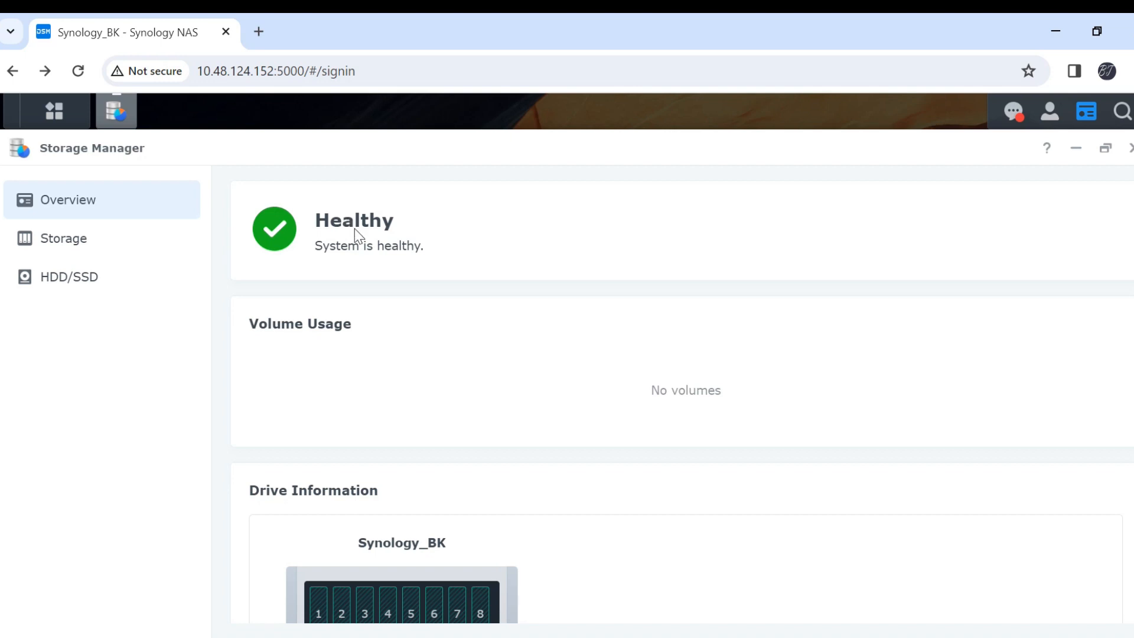
pyautogui.scroll(-3)
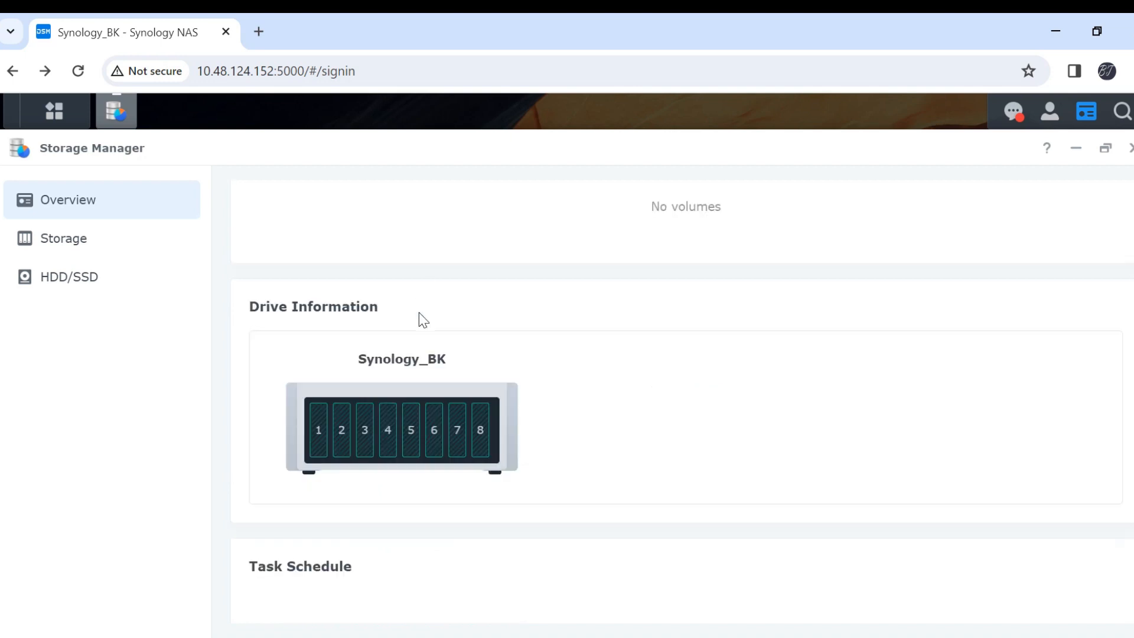
pyautogui.moveTo(430, 427)
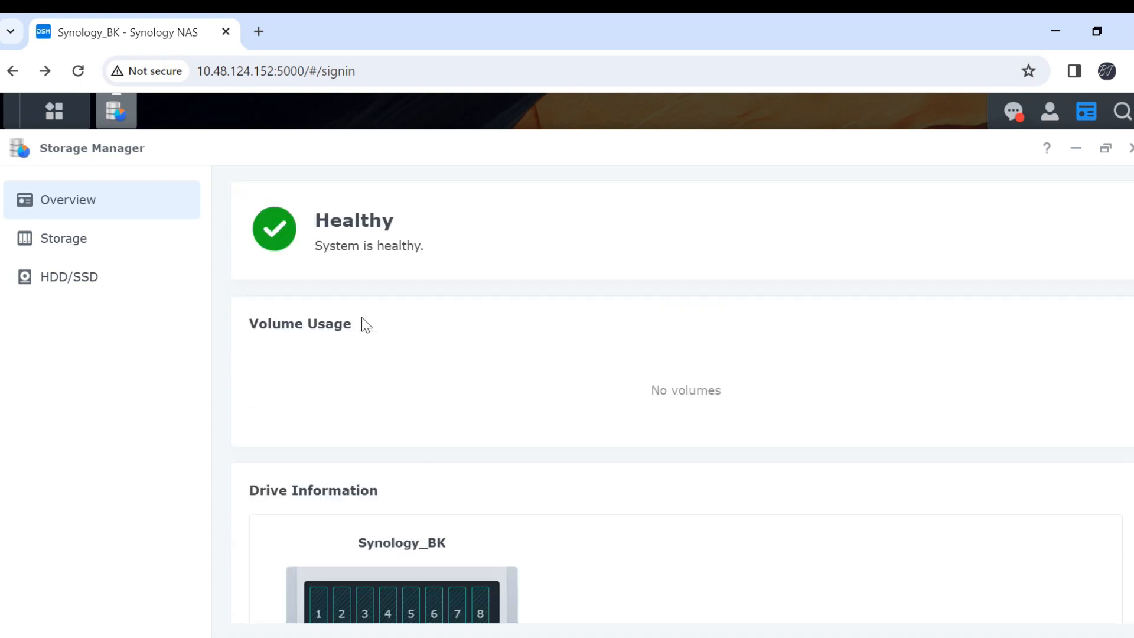
pyautogui.moveTo(706, 259)
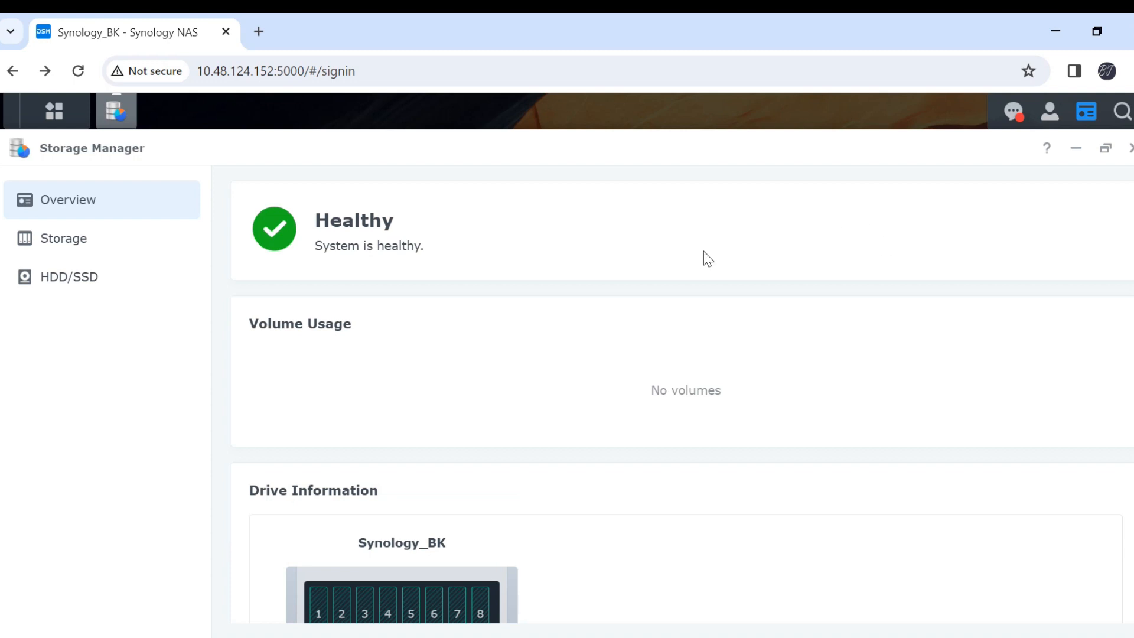
pyautogui.moveTo(696, 260)
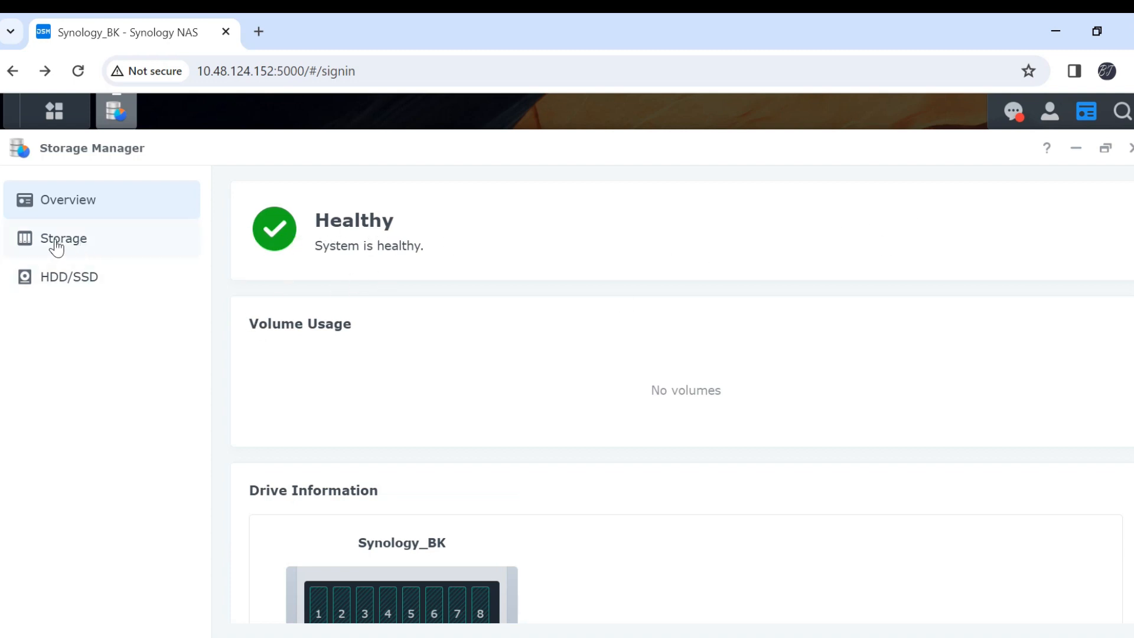
pyautogui.click(63, 237)
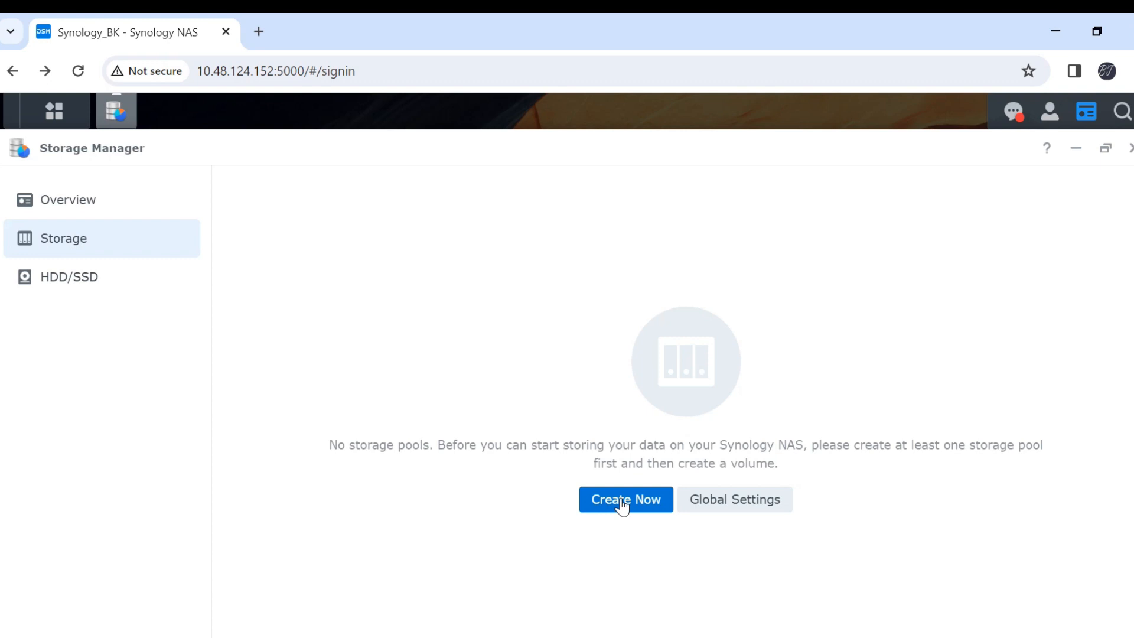
# Begin a new storage pool with RAID 6 as its type and proceed to drive selection
pyautogui.click(625, 499)
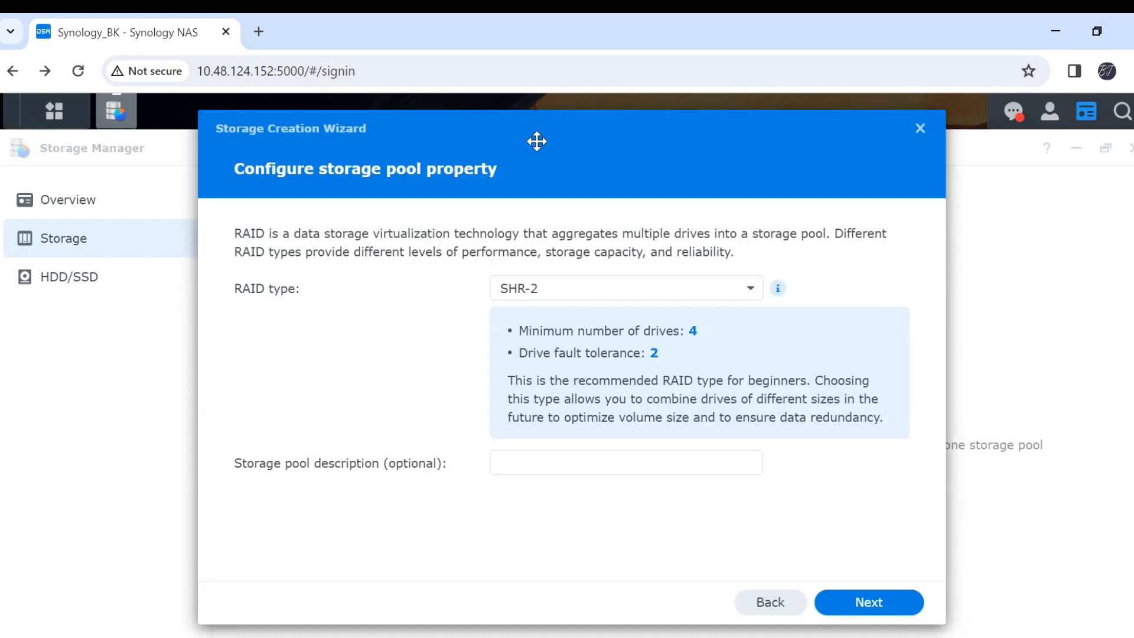
pyautogui.click(750, 288)
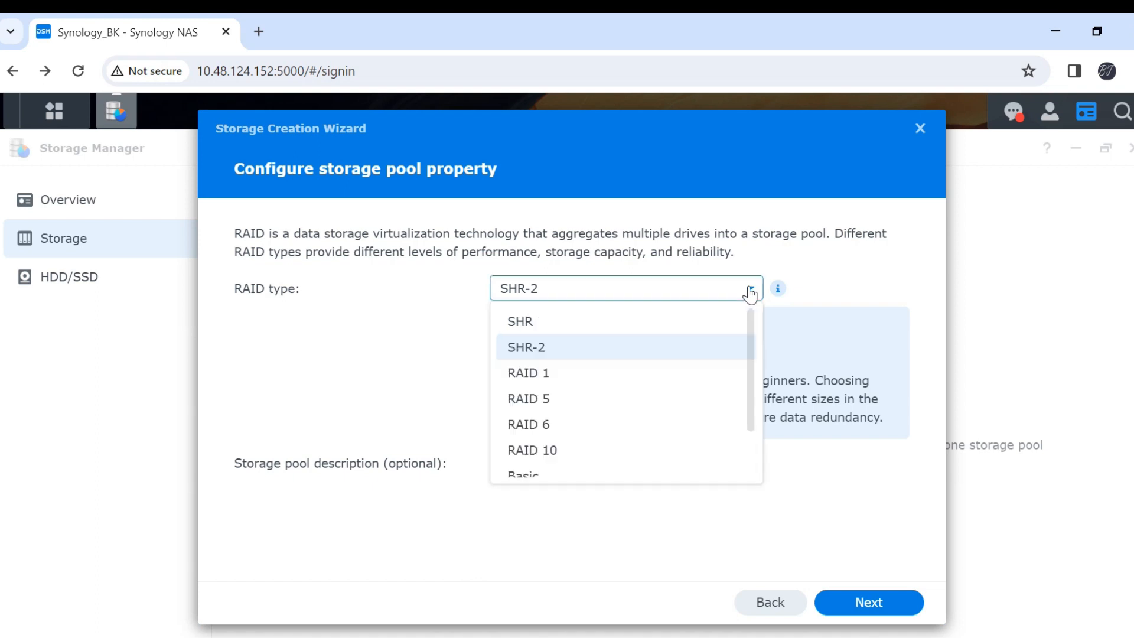
pyautogui.click(529, 424)
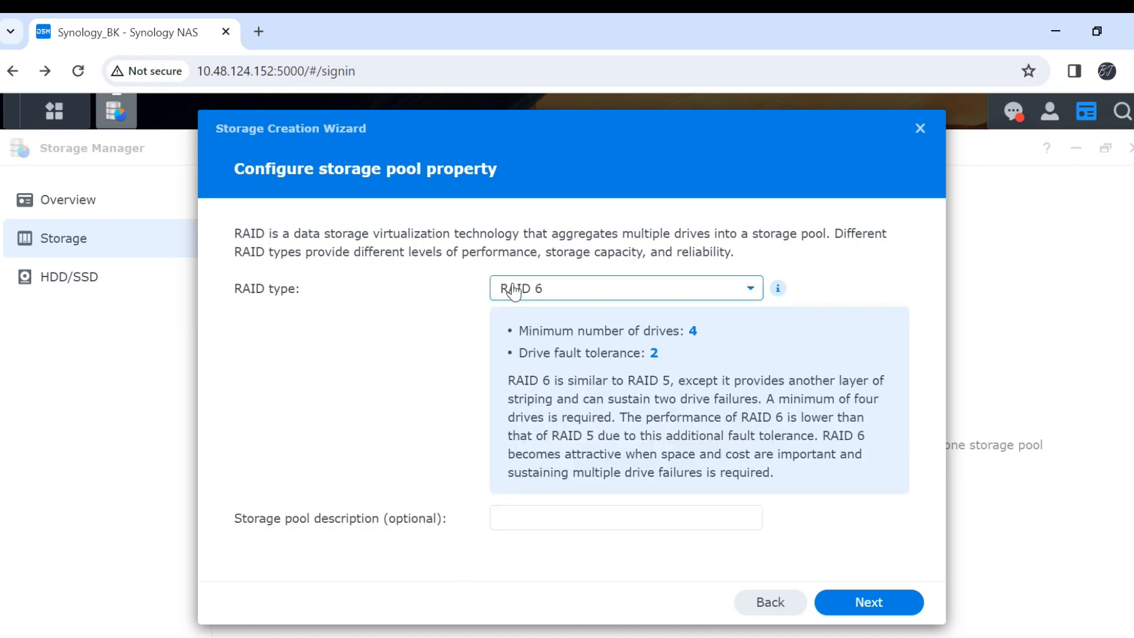
pyautogui.moveTo(653, 340)
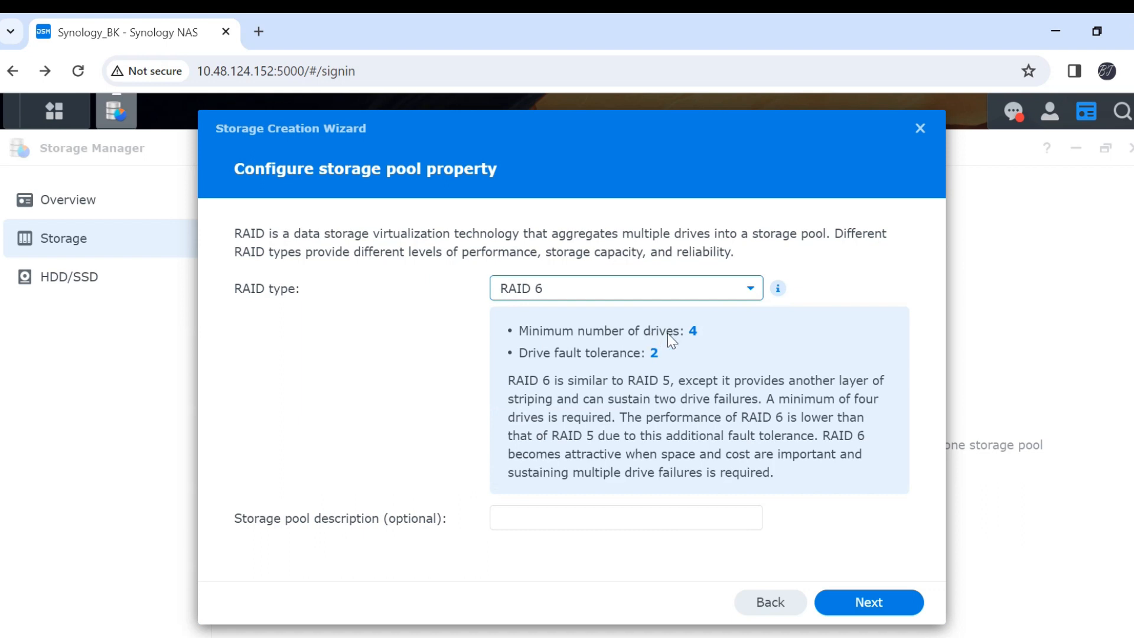
pyautogui.moveTo(539, 372)
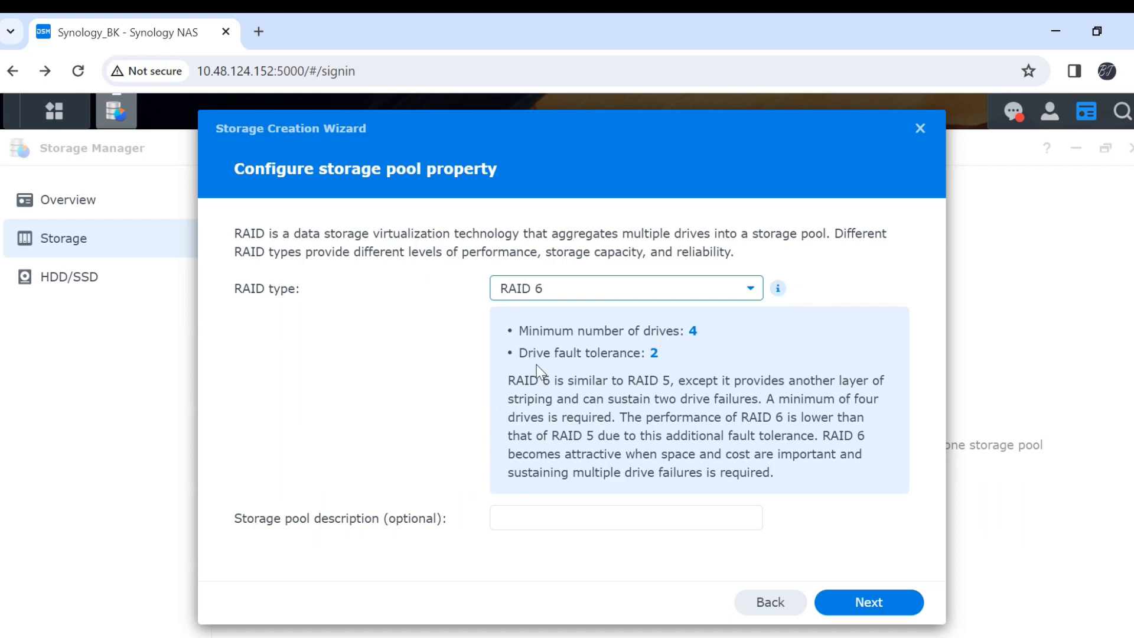
pyautogui.moveTo(658, 362)
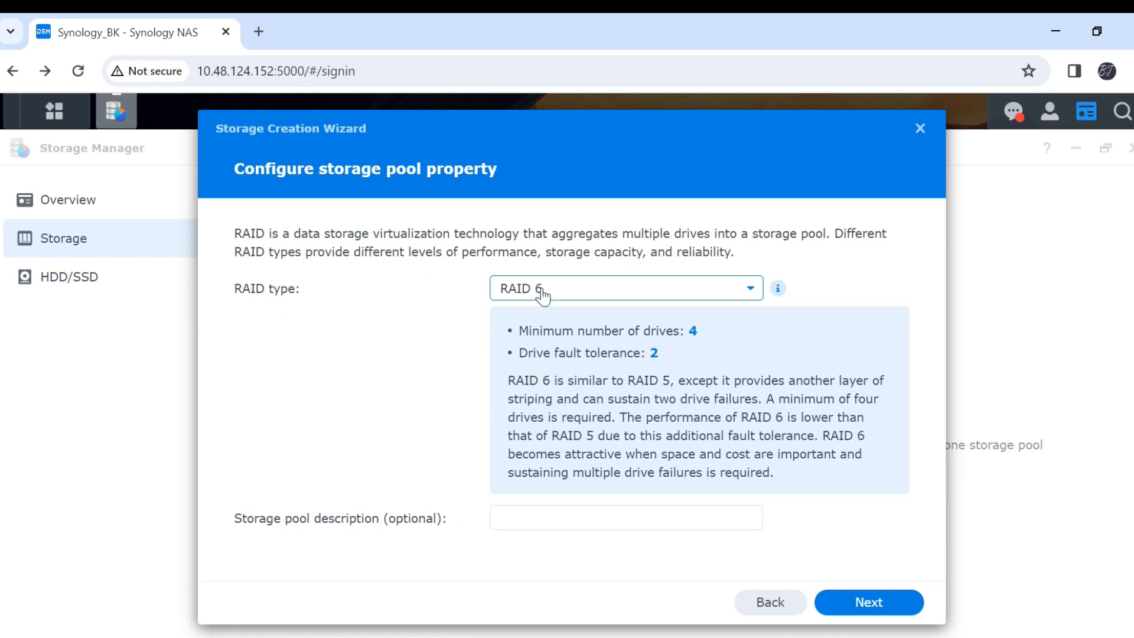
pyautogui.click(867, 601)
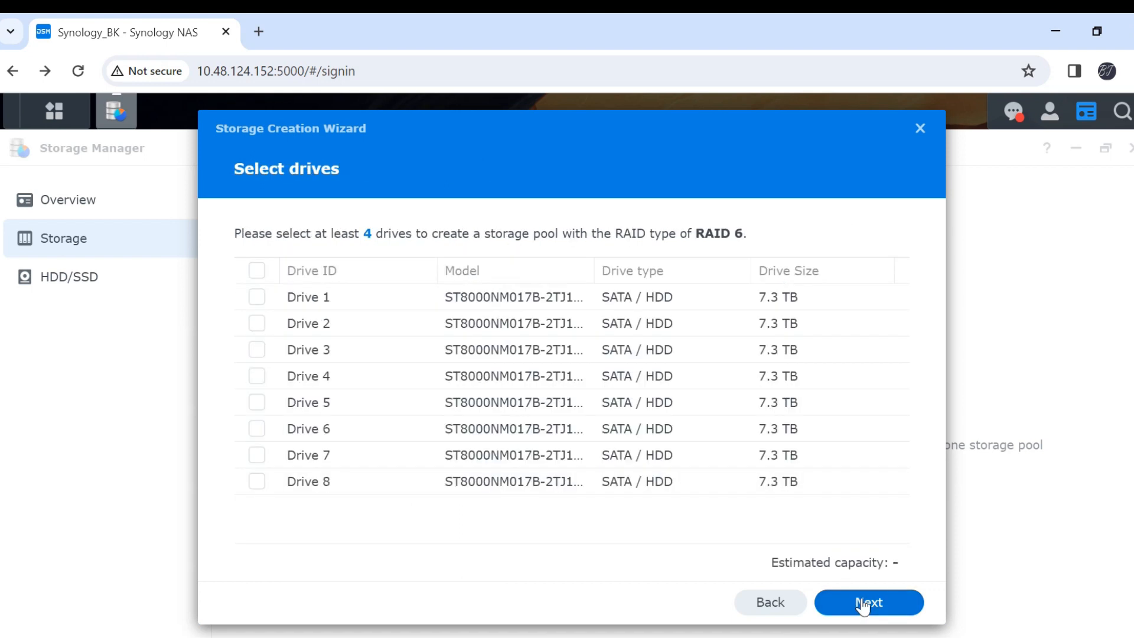
# Select all eight drives for the pool and accept the drive compatibility warning
pyautogui.click(256, 269)
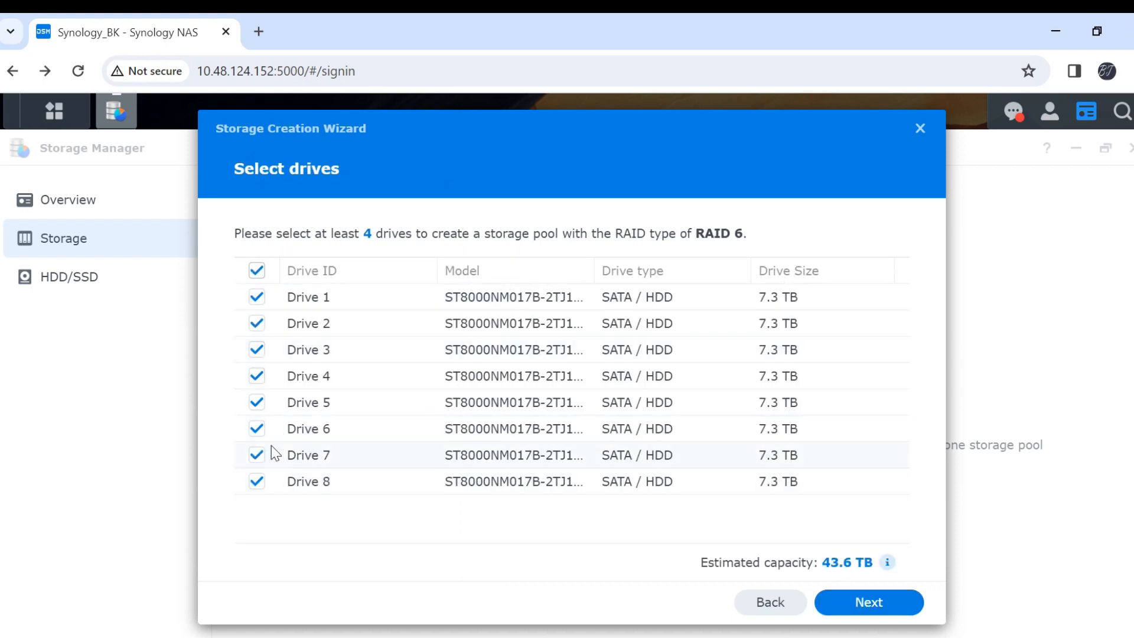
pyautogui.moveTo(846, 566)
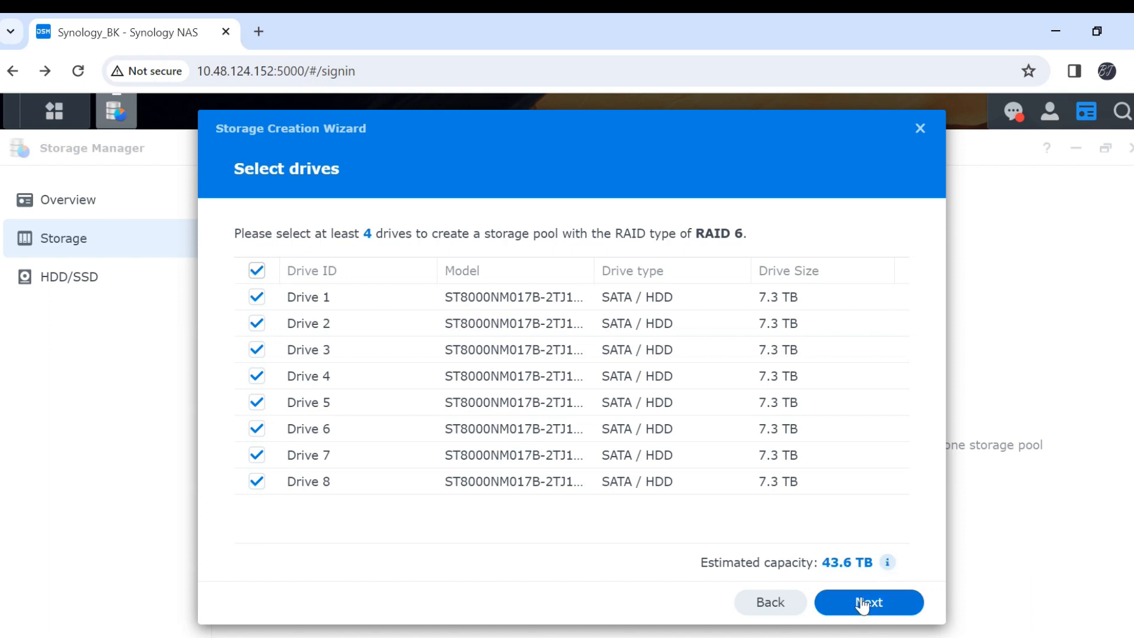
pyautogui.click(867, 601)
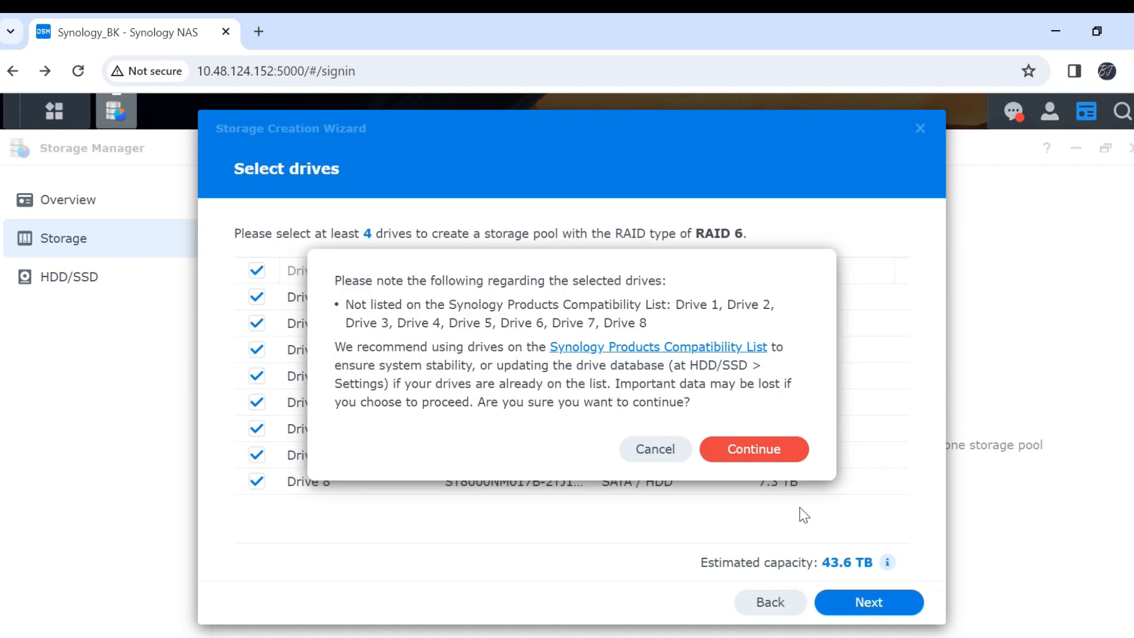
pyautogui.click(752, 449)
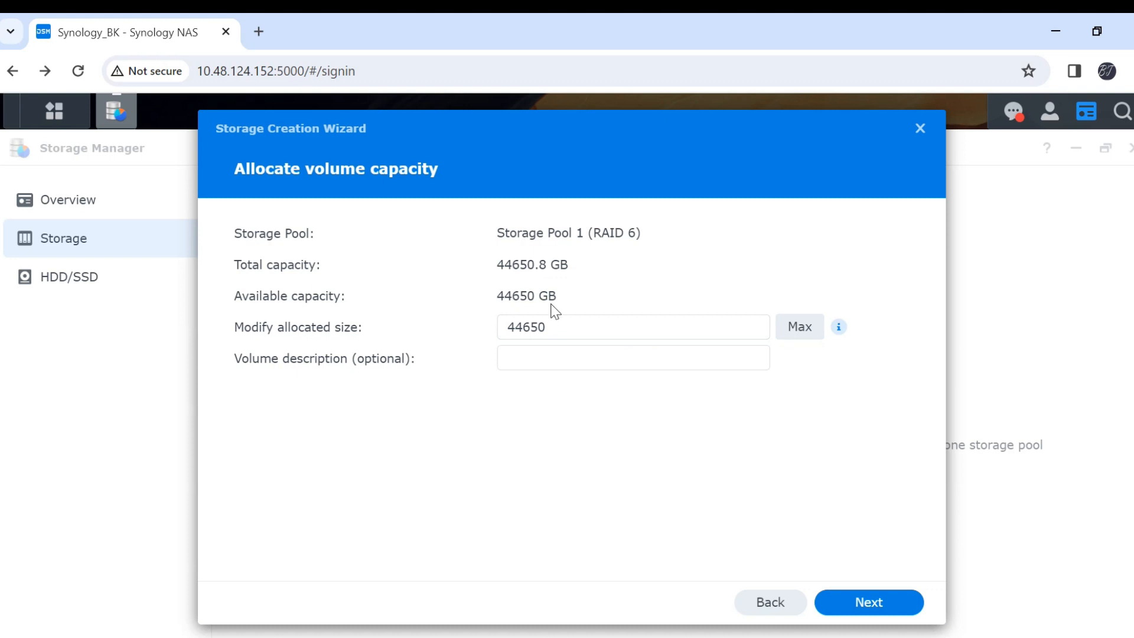
# Leave the volume description empty and keep the full 44650 GB volume size
pyautogui.click(632, 357)
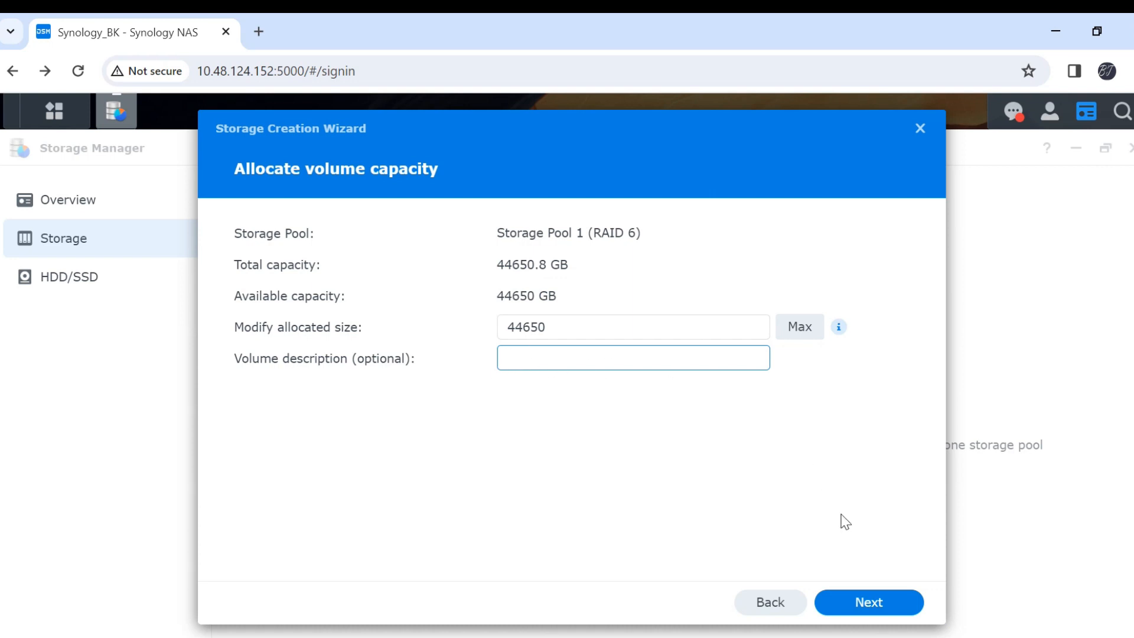
pyautogui.click(869, 603)
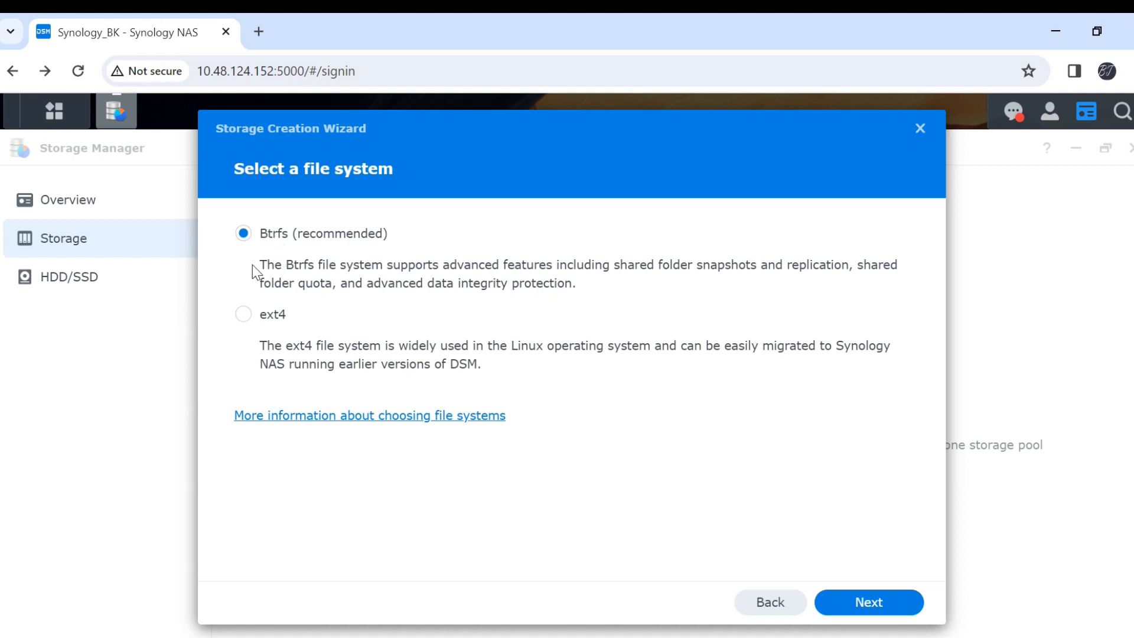
pyautogui.moveTo(398, 347)
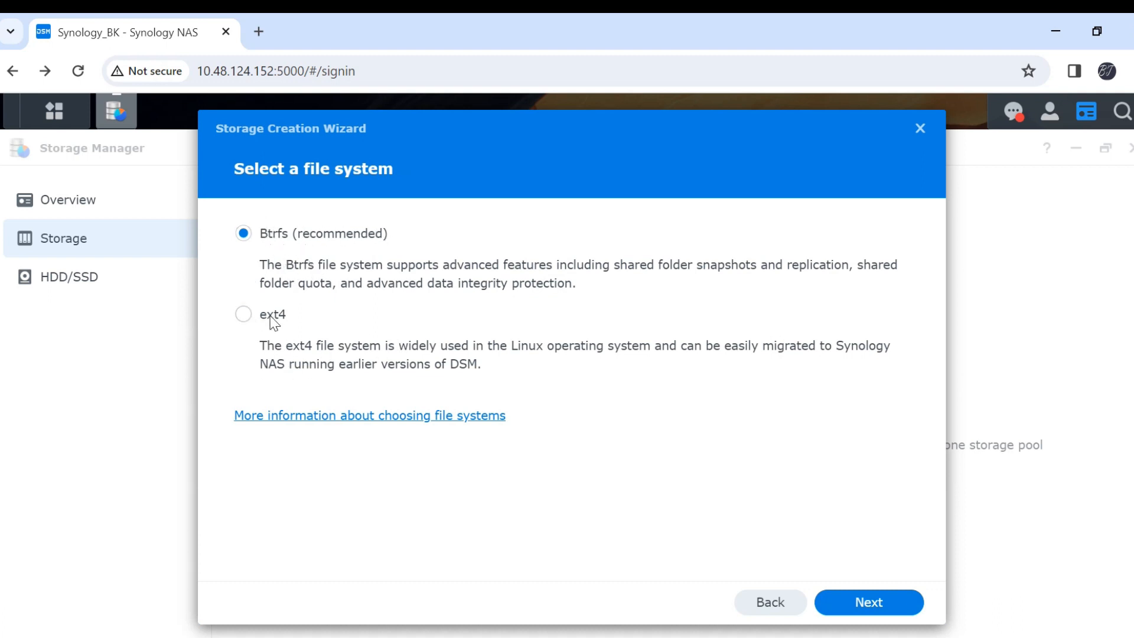
pyautogui.moveTo(654, 363)
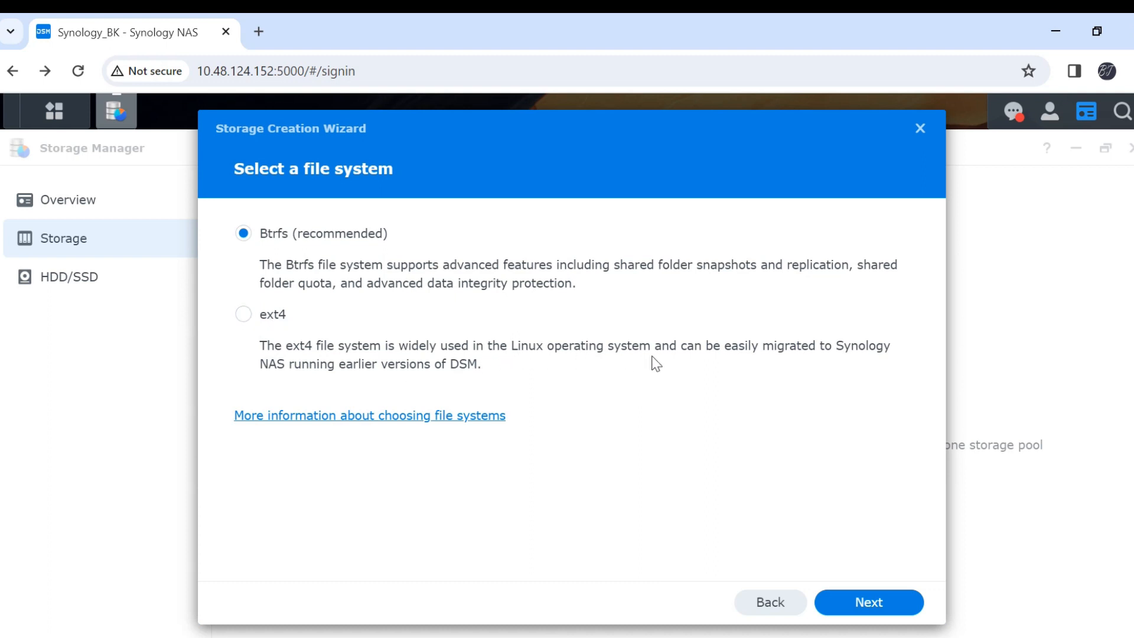
pyautogui.moveTo(682, 278)
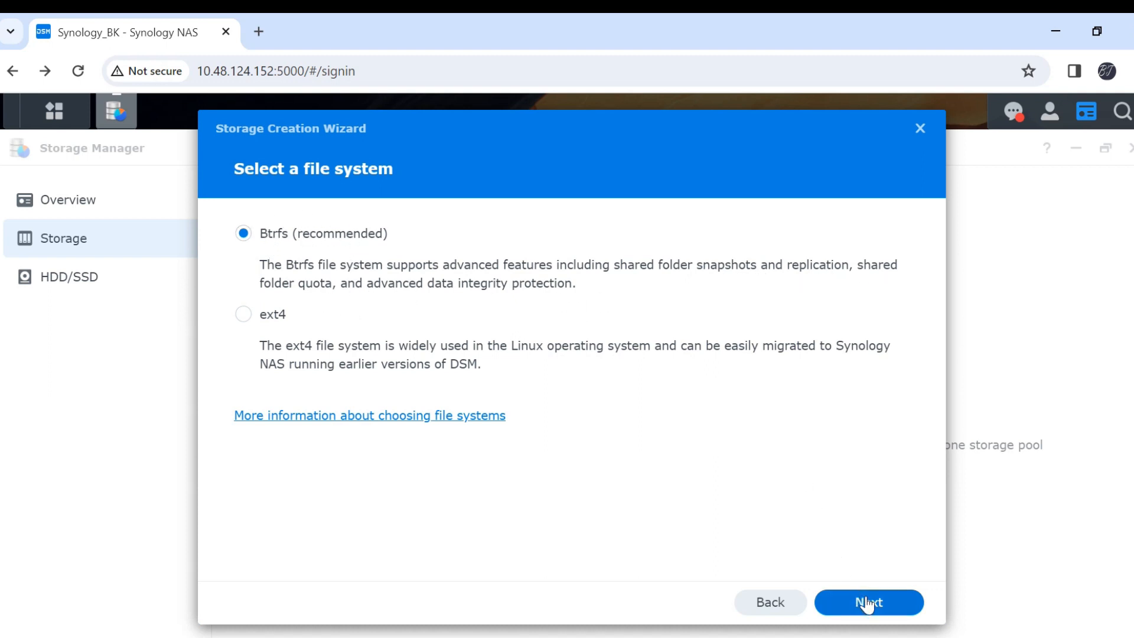
# Keep Btrfs (recommended) as the file system and continue
pyautogui.click(867, 601)
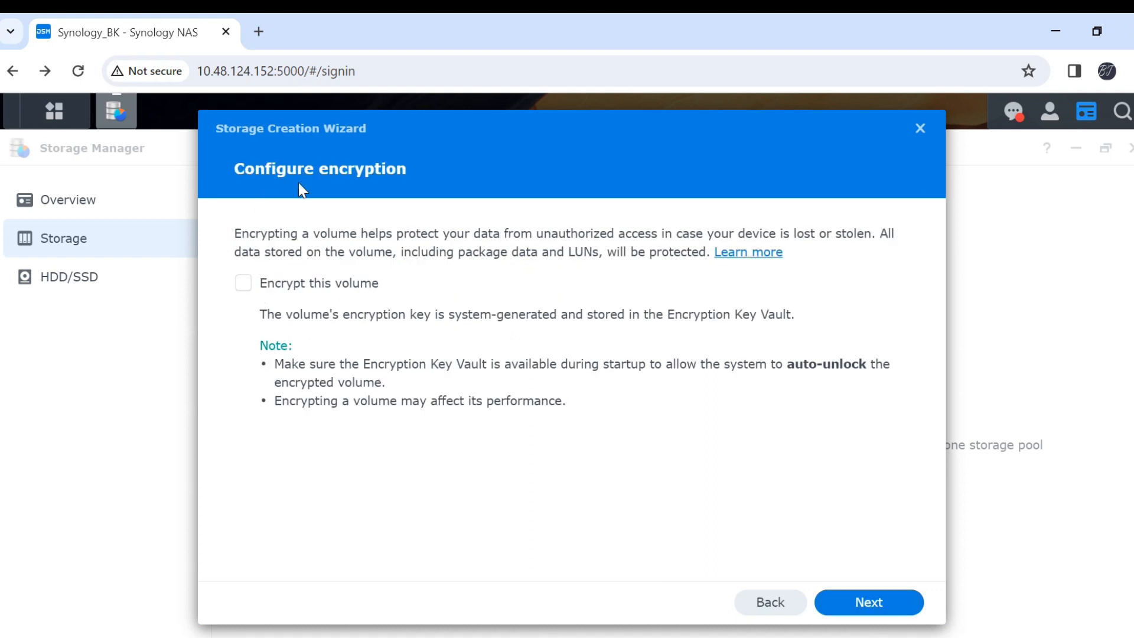
pyautogui.moveTo(655, 275)
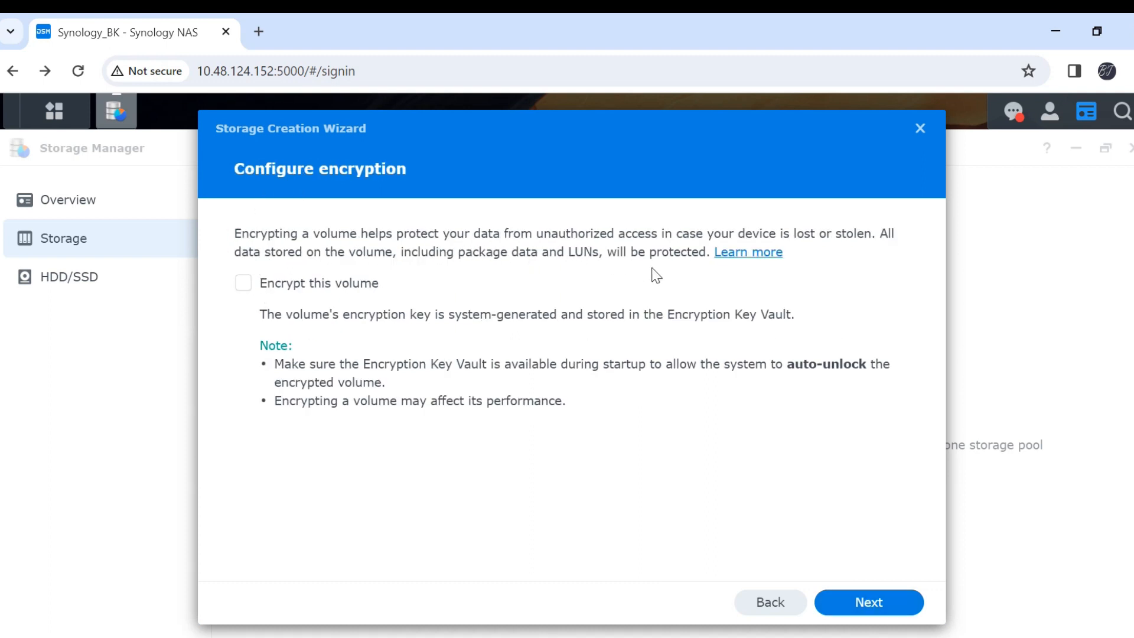
# Leave 'Encrypt this volume' unchecked and reach the Confirm settings summary
pyautogui.click(867, 602)
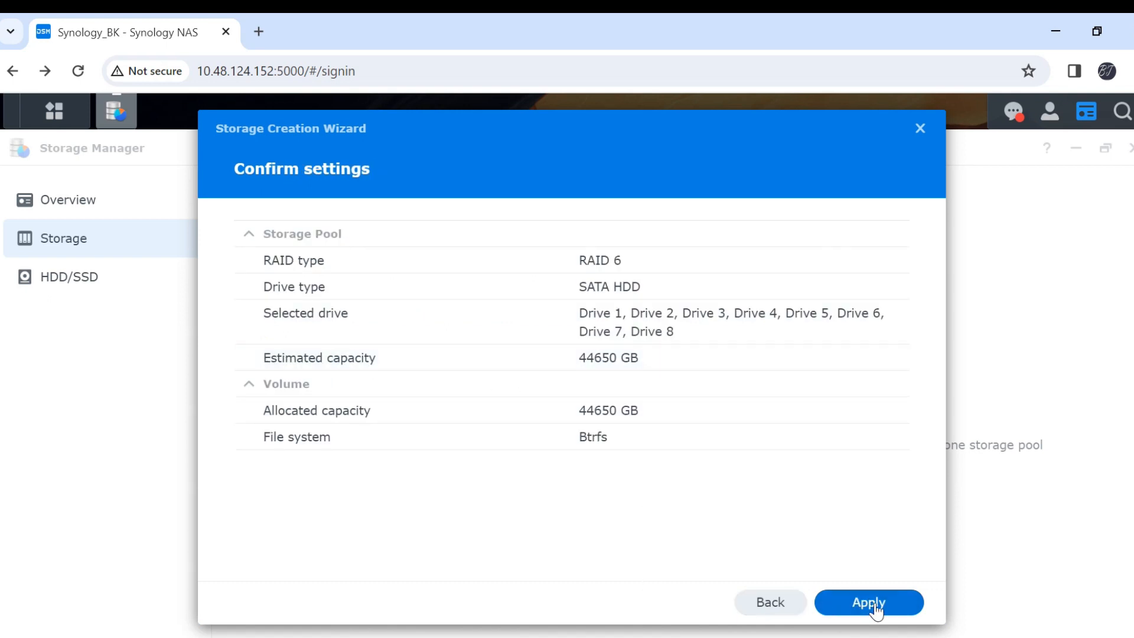
# Apply the RAID 6 pool and Btrfs volume on Drives 1–8, confirming the data-erase warning
pyautogui.click(868, 602)
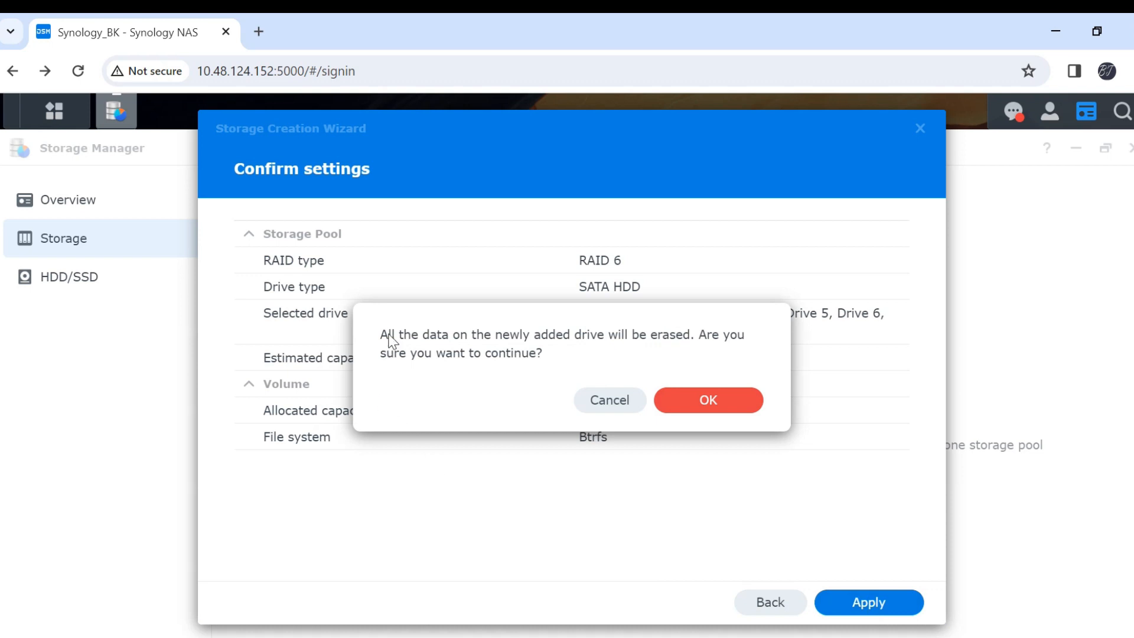
pyautogui.moveTo(543, 359)
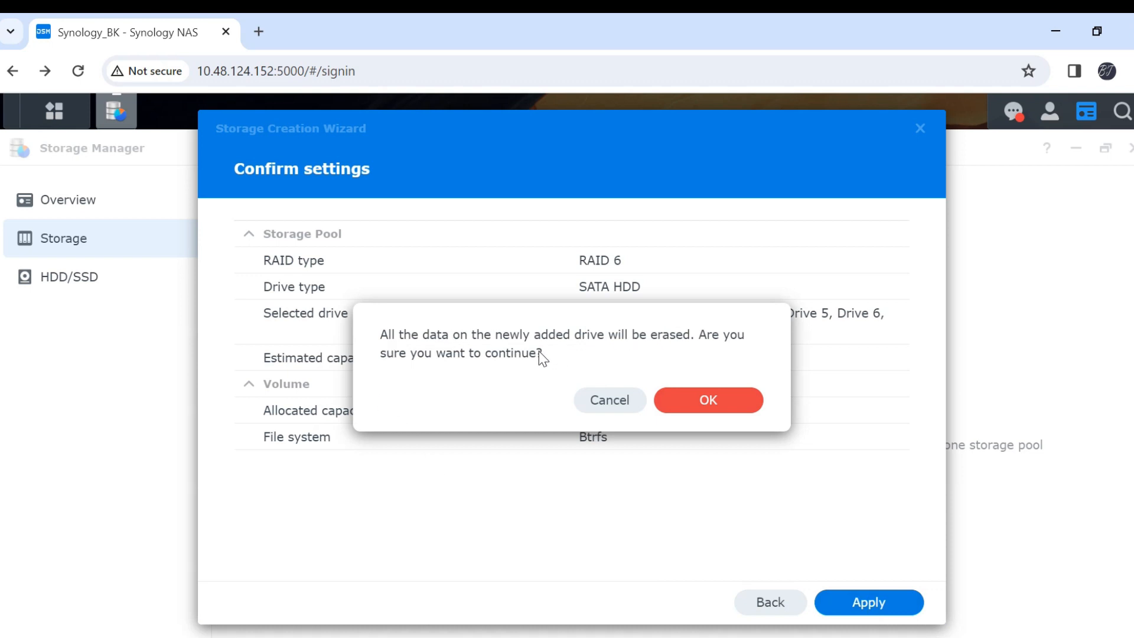
pyautogui.moveTo(710, 350)
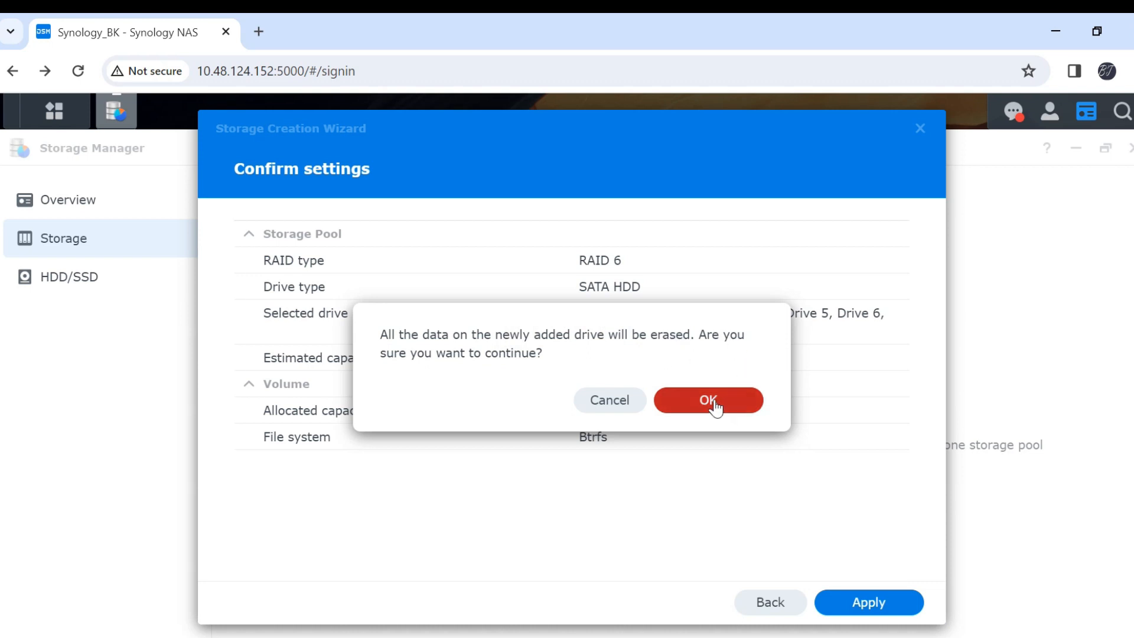
pyautogui.click(708, 401)
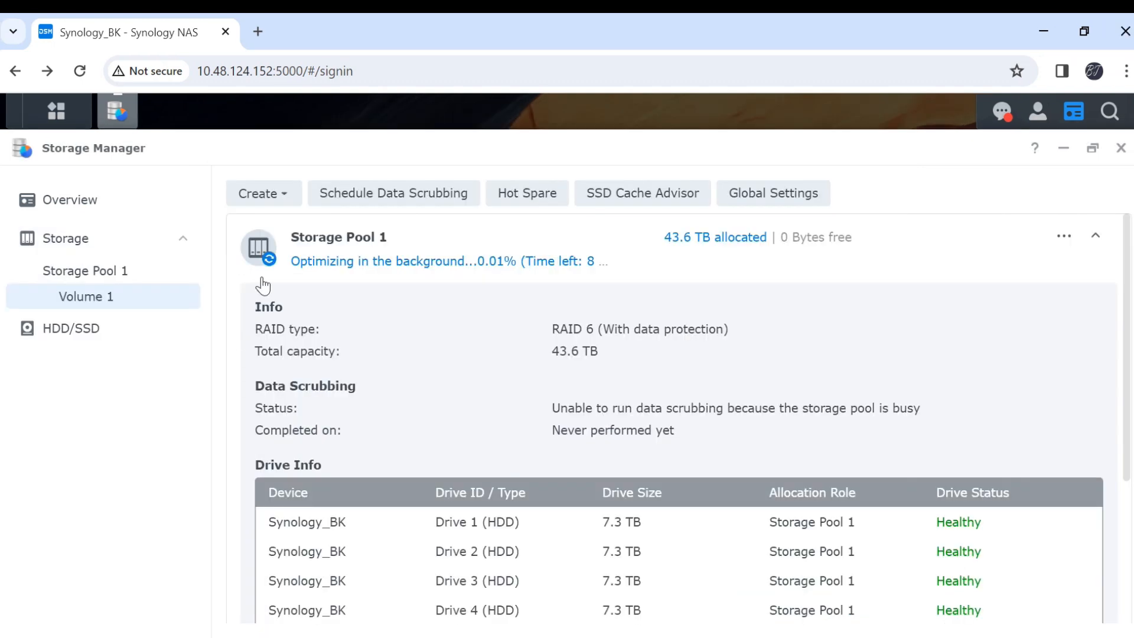
pyautogui.moveTo(512, 301)
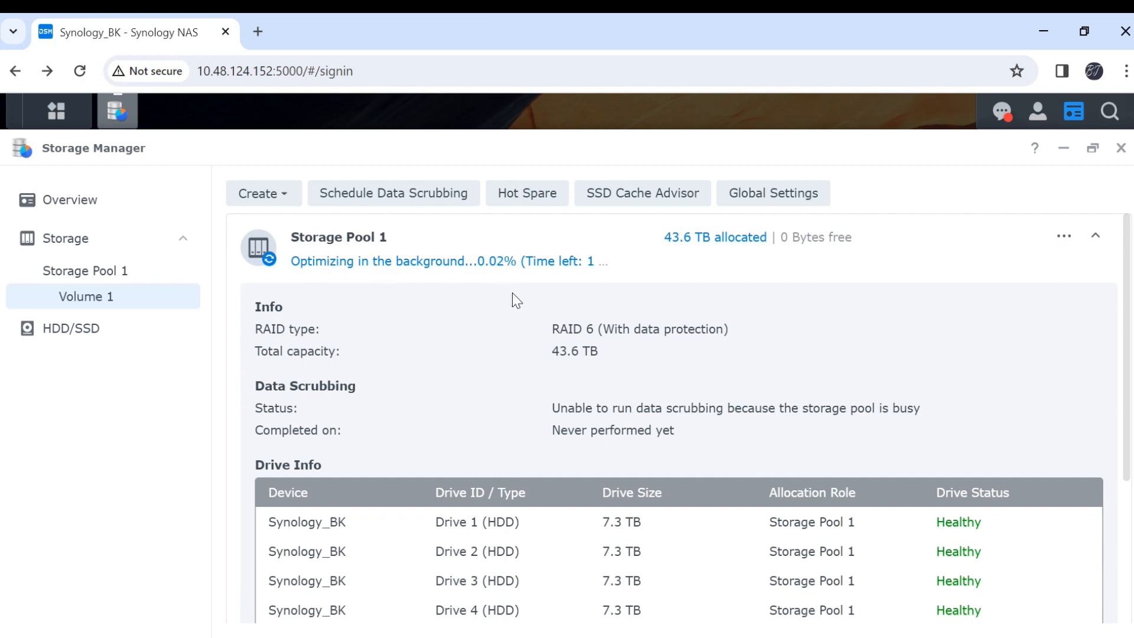
pyautogui.scroll(-3)
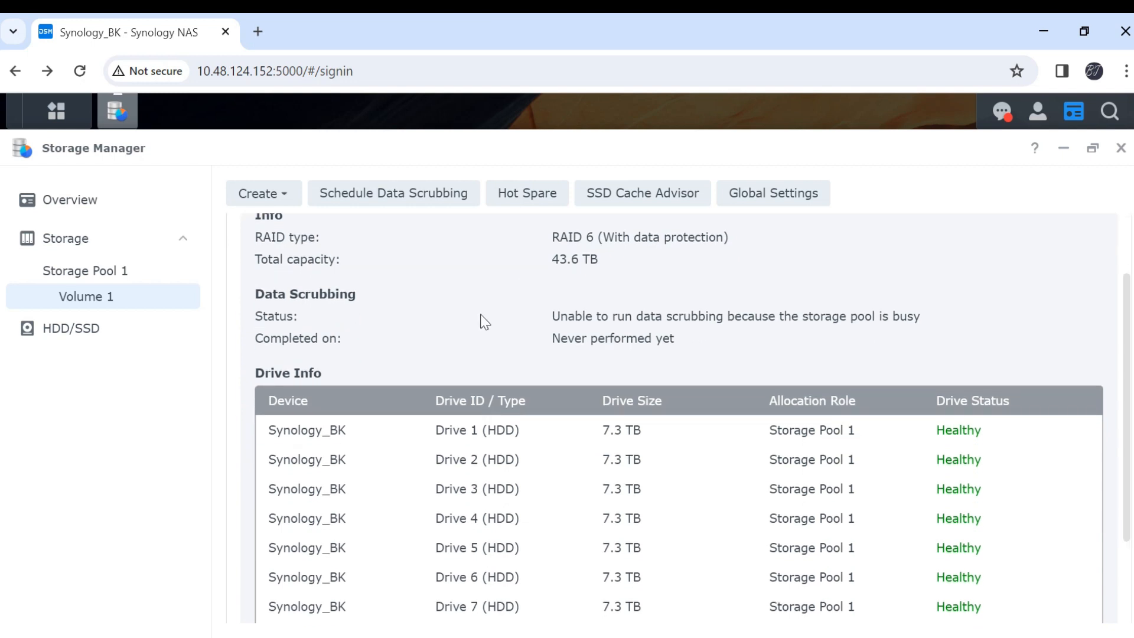
pyautogui.scroll(-3)
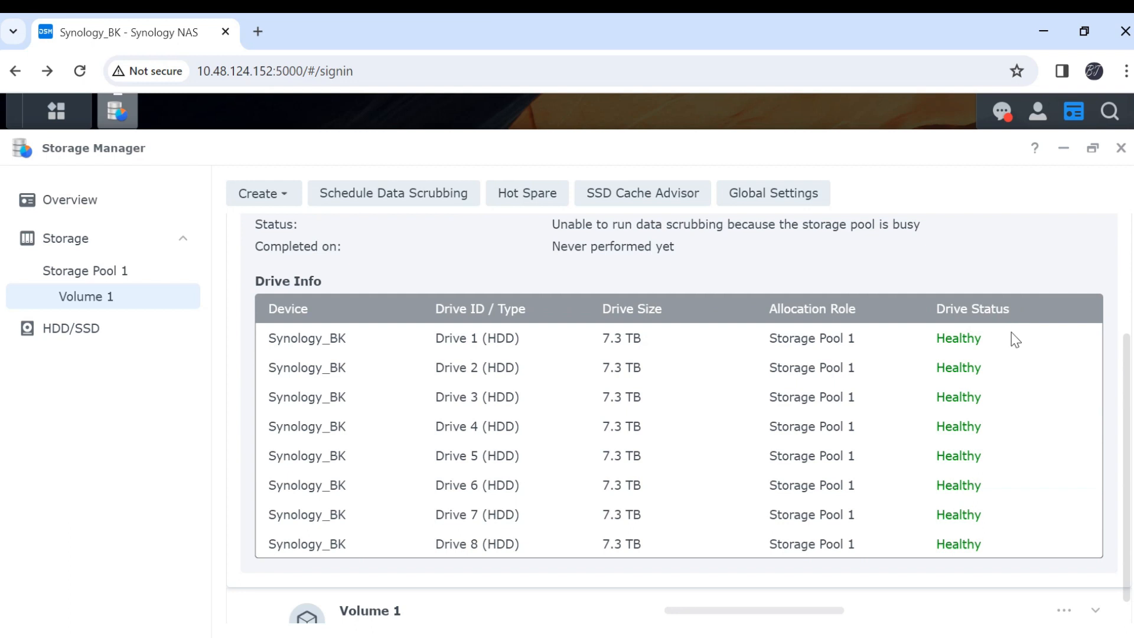
pyautogui.scroll(-3)
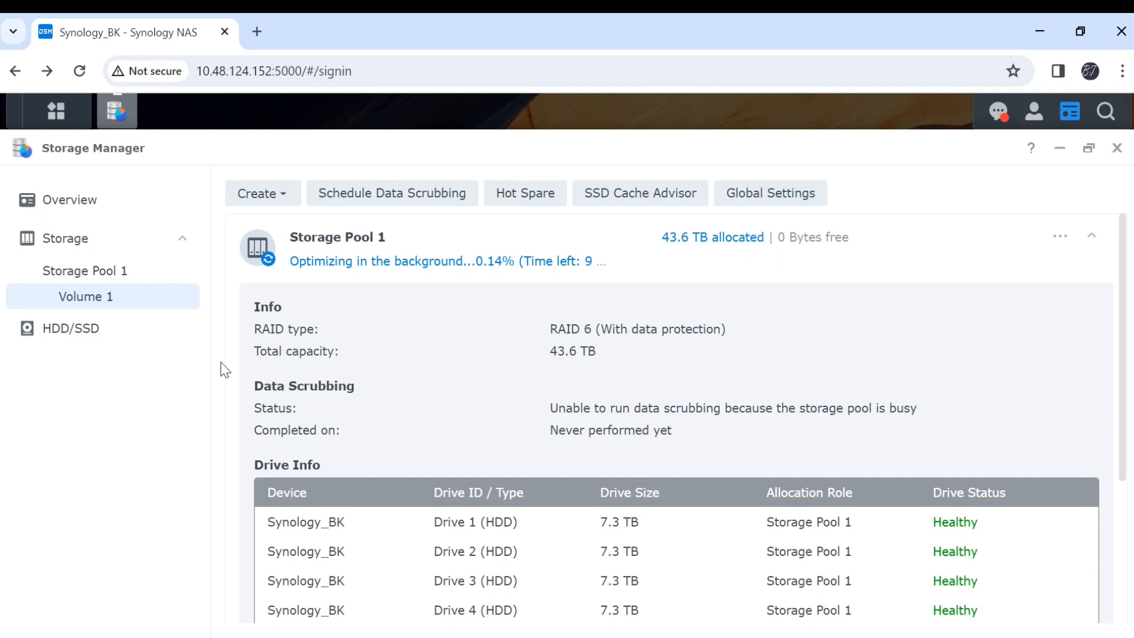
pyautogui.moveTo(286, 402)
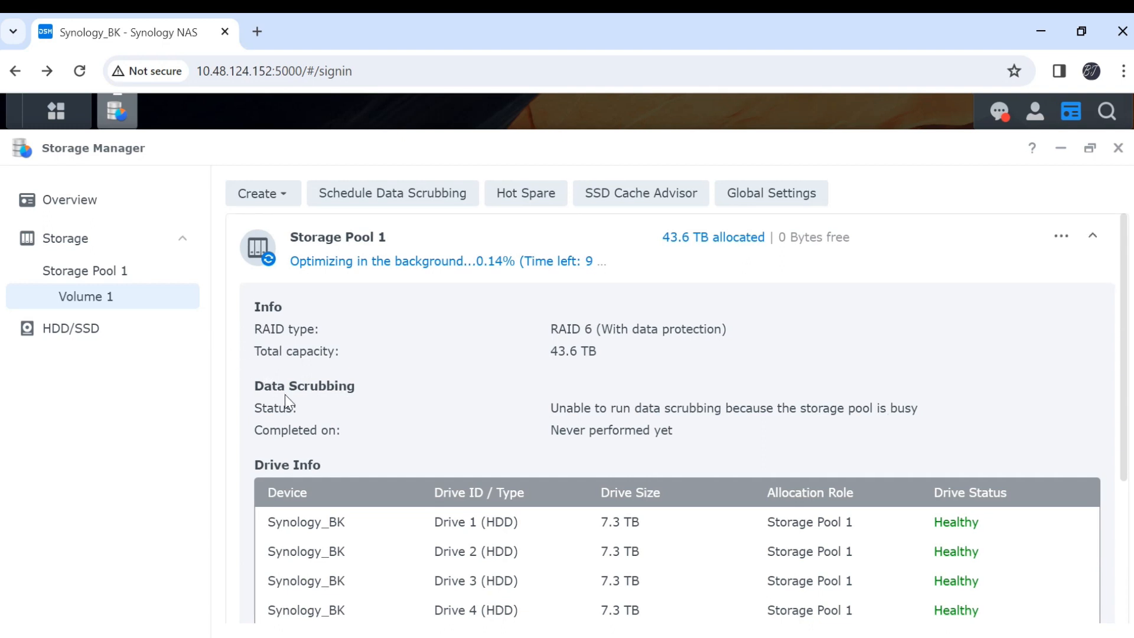